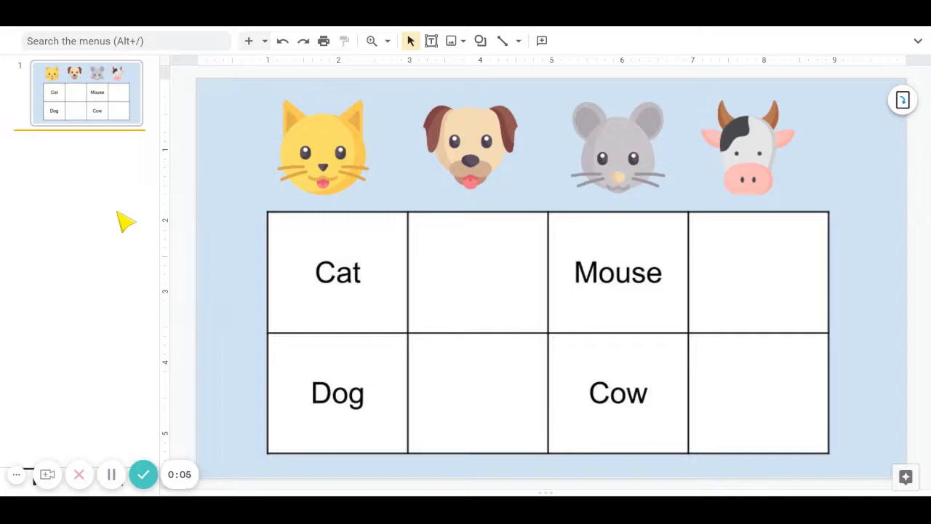
# - Drag the cat image into the empty table cell beside the Cat label
pyautogui.moveTo(322, 146); pyautogui.dragTo(476, 280)
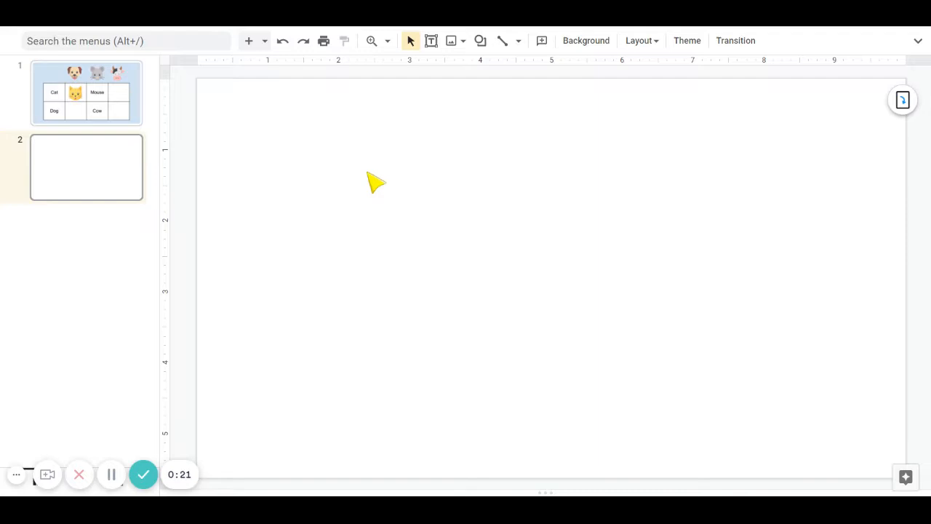
# - Change the new slide's background to light green
pyautogui.rightClick(376, 182)
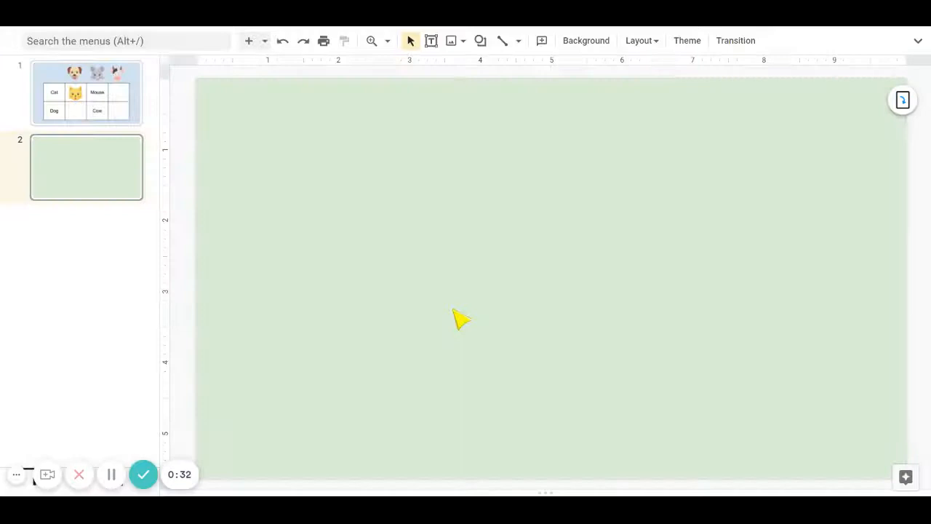
pyautogui.click(152, 61)
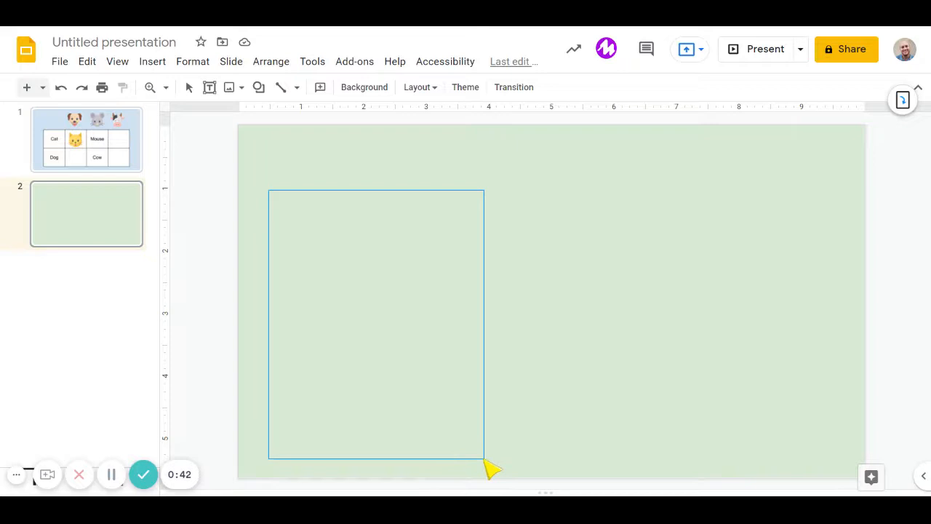
# - Give the rectangle a white fill and a 3px outline
pyautogui.click(386, 87)
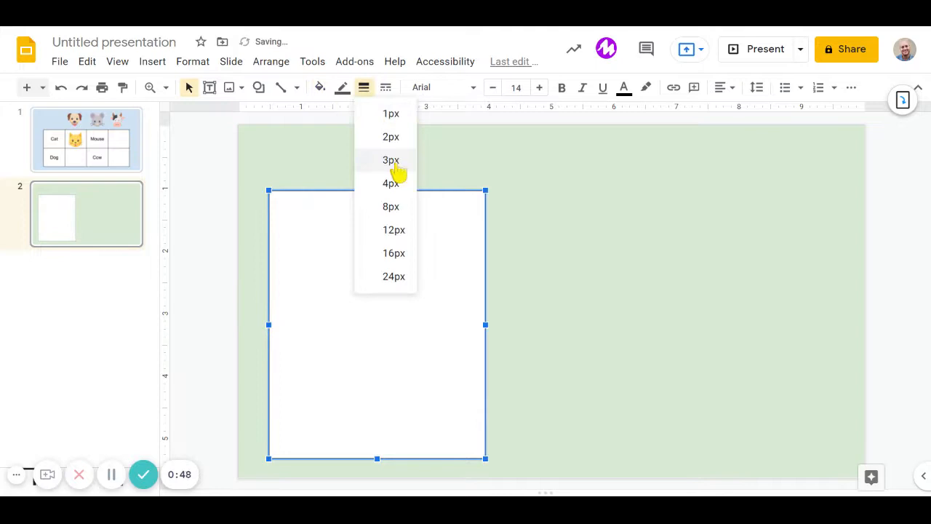
pyautogui.click(391, 160)
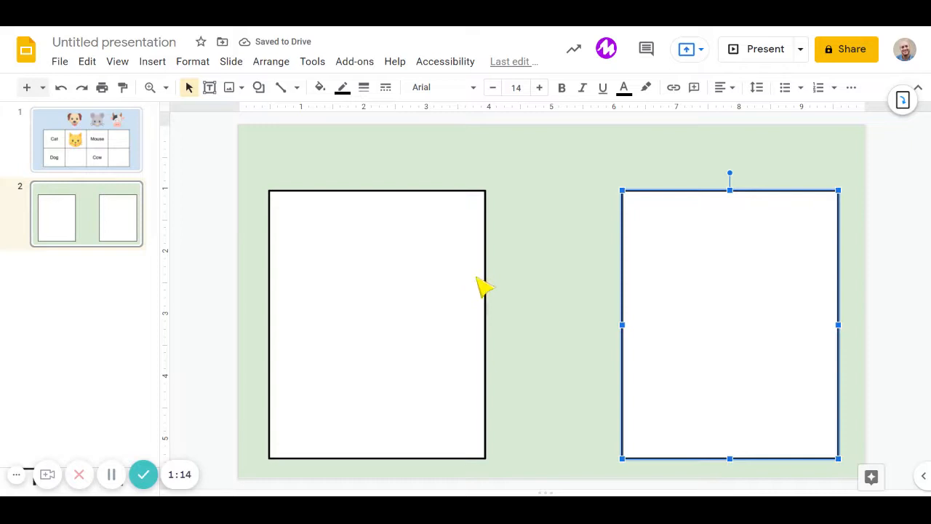
pyautogui.moveTo(575, 294)
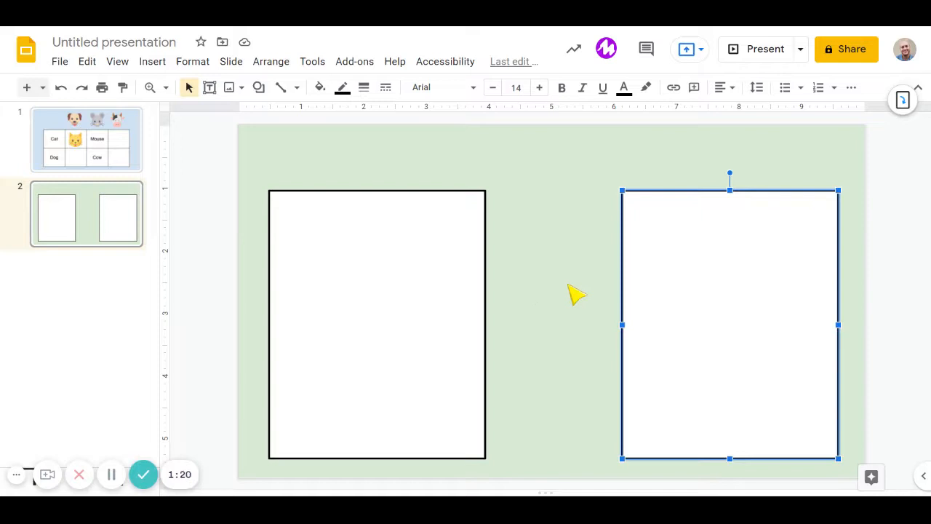
# - Adjust the left box and type the heading 'Recycling' above it
pyautogui.click(376, 323)
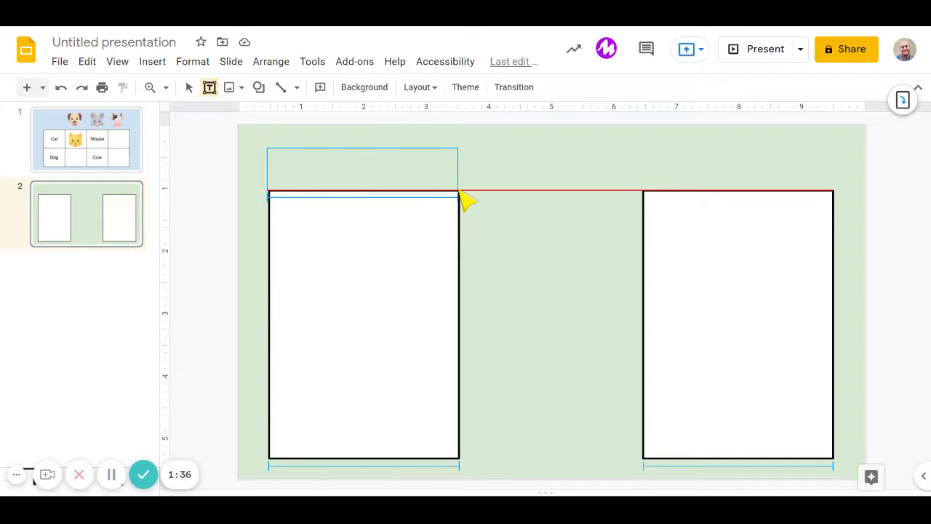
pyautogui.write('Recycling')
pyautogui.write("Don't Recycle")
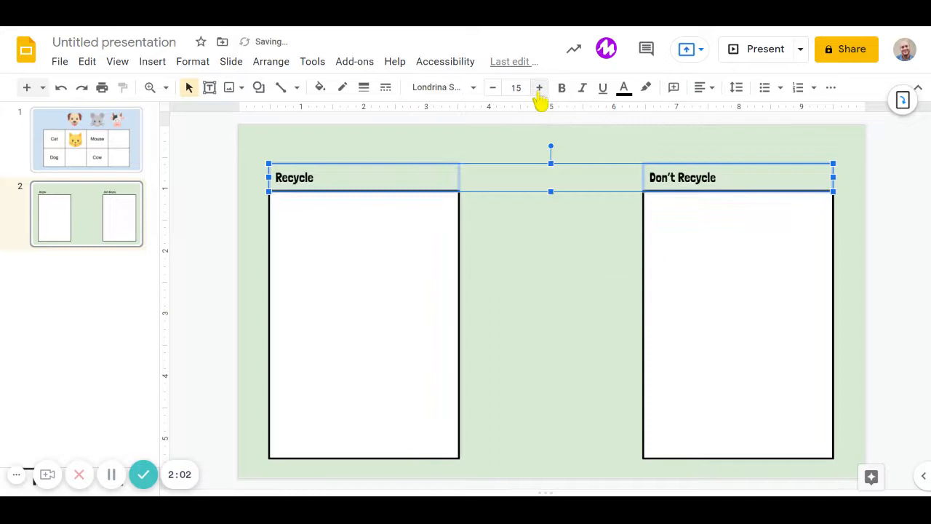
# - Enlarge the Recycle and Don't Recycle headings to font size 23
pyautogui.click(539, 87)
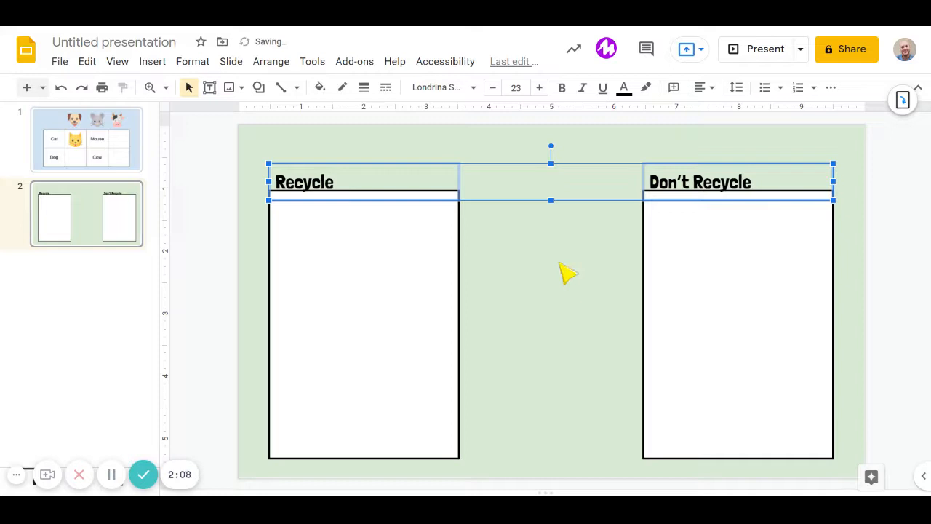
pyautogui.click(509, 331)
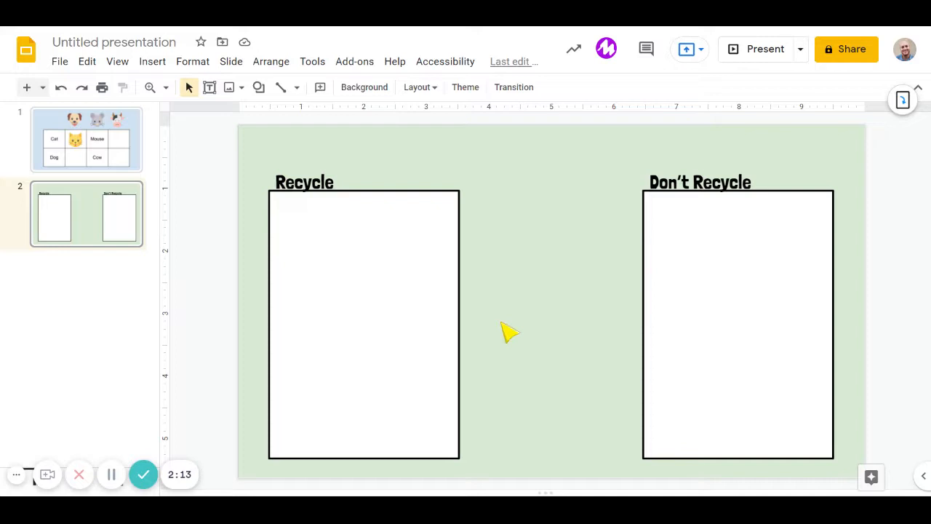
pyautogui.moveTo(393, 227)
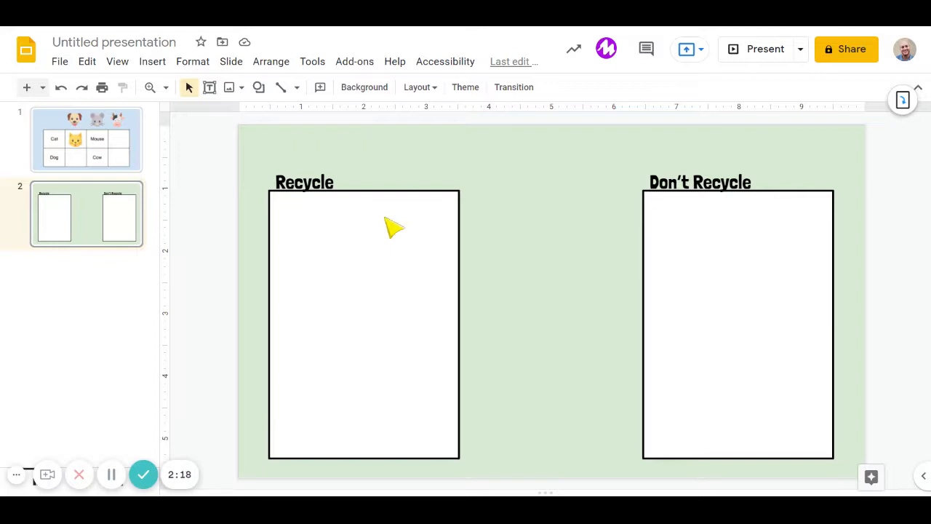
pyautogui.moveTo(391, 316)
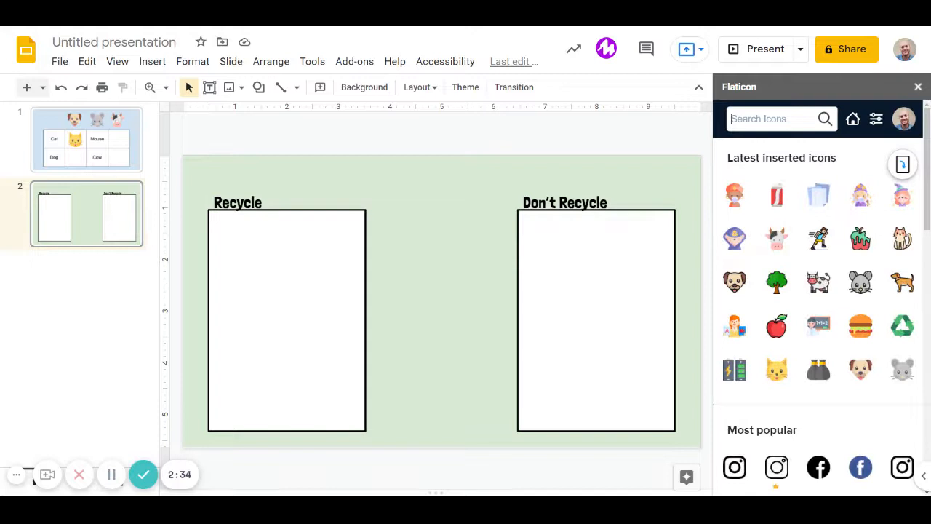
# - Search Flaticon for 'recycle' and insert the green recycling symbol
pyautogui.write('recycle')
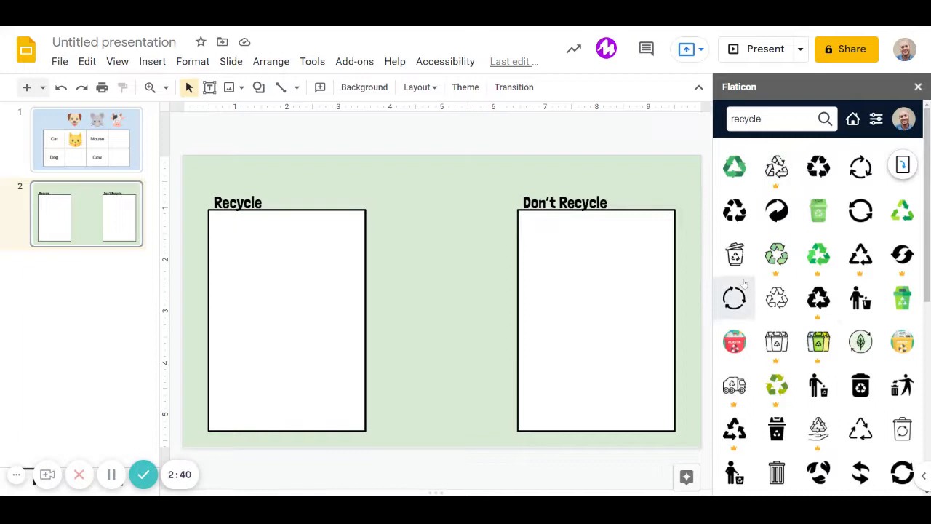
pyautogui.click(734, 298)
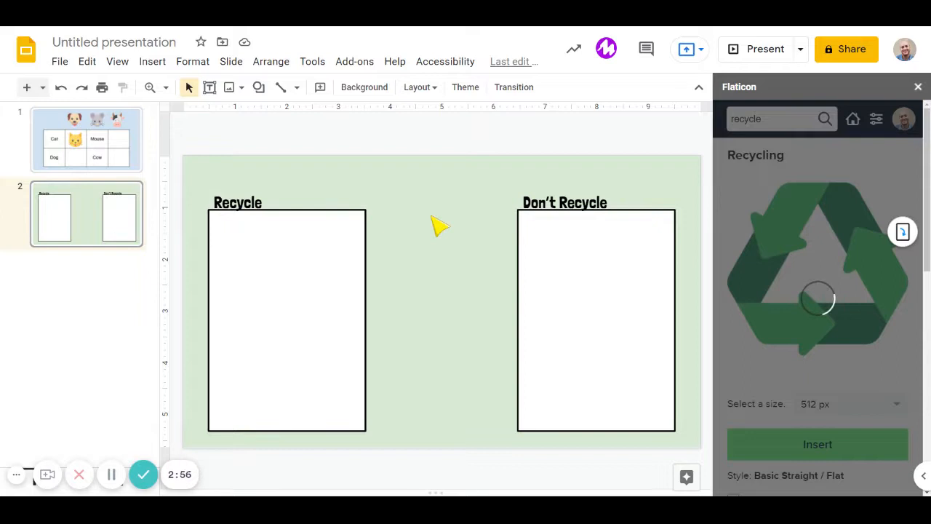
pyautogui.click(817, 444)
pyautogui.write('bin')
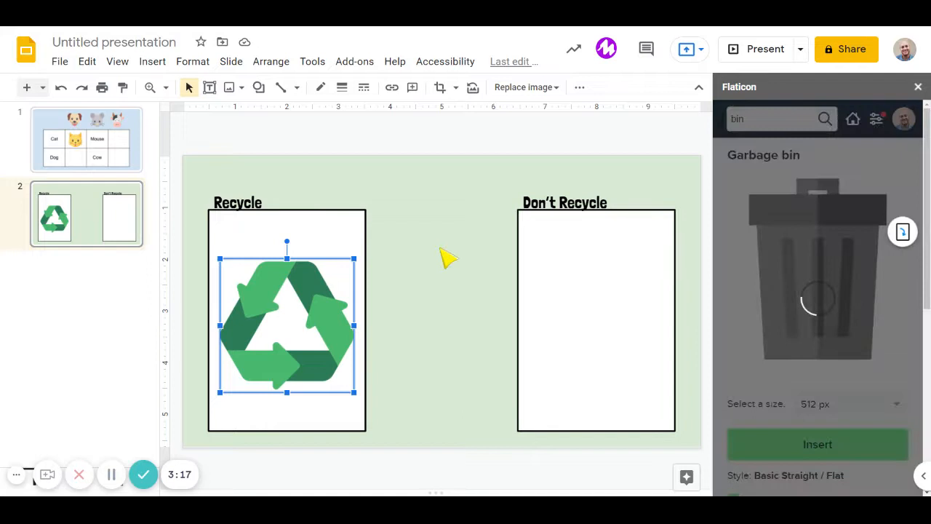
# - Insert the garbage bin icon and drag it toward the Don't Recycle box
pyautogui.click(817, 444)
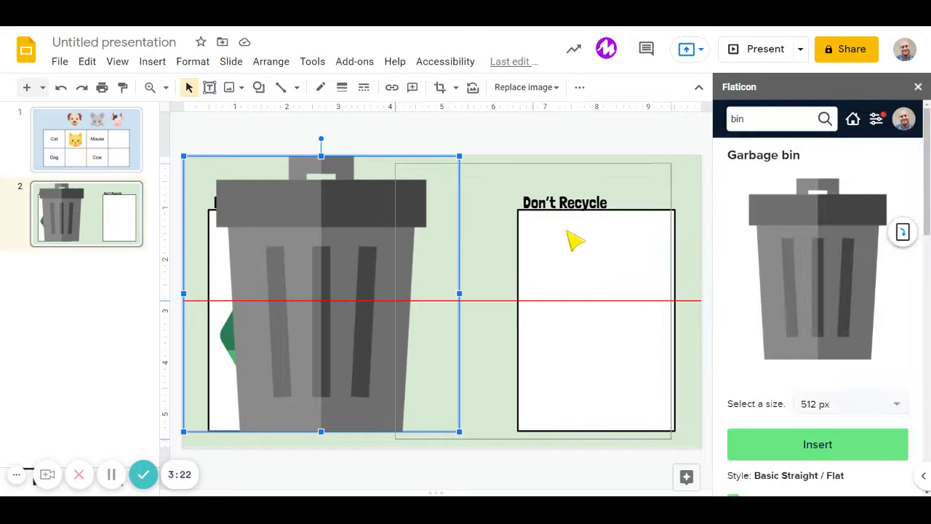
pyautogui.moveTo(321, 293); pyautogui.dragTo(596, 318)
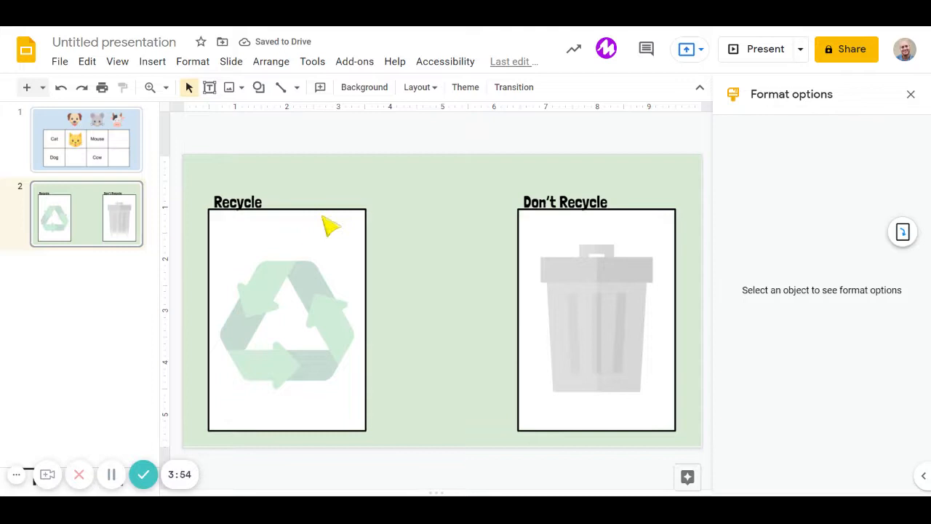
pyautogui.moveTo(422, 267)
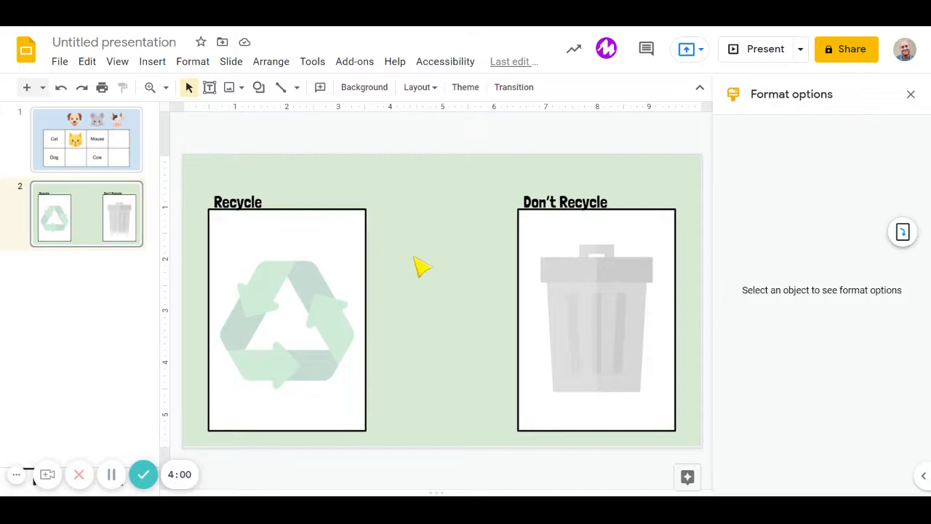
# - Delete all boxes, headings and icons from slide 2
pyautogui.click(60, 61)
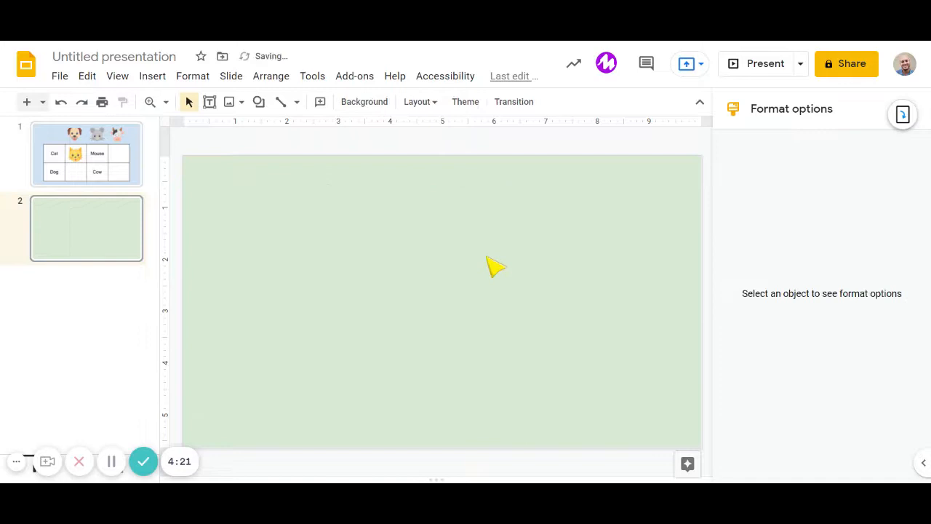
pyautogui.click(902, 115)
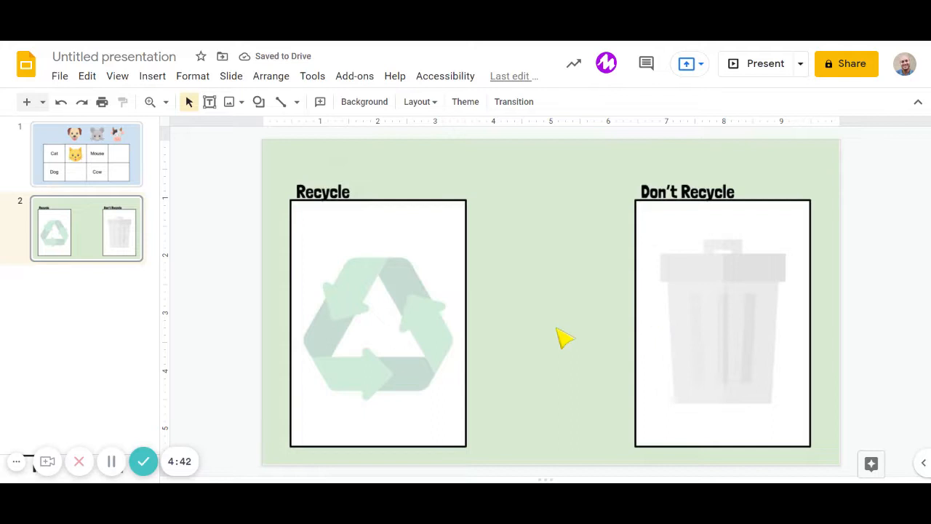
pyautogui.moveTo(458, 375)
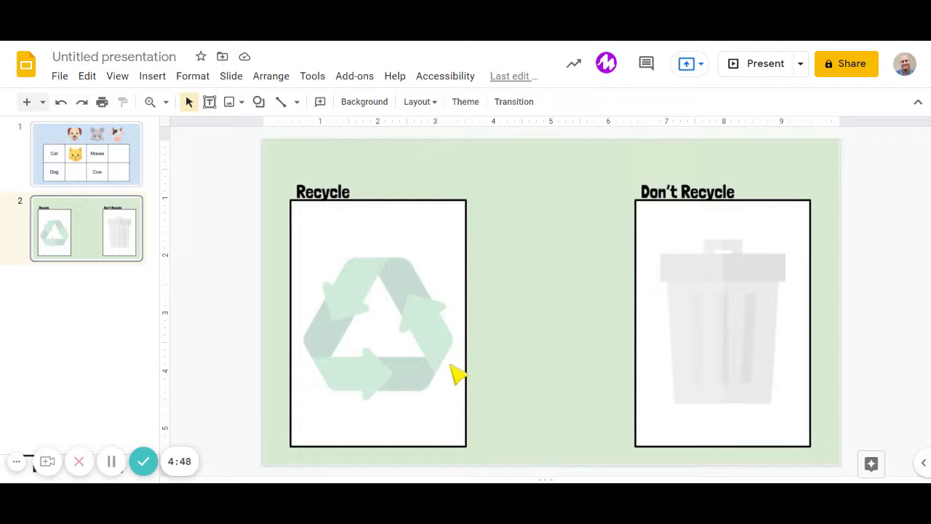
pyautogui.moveTo(327, 204)
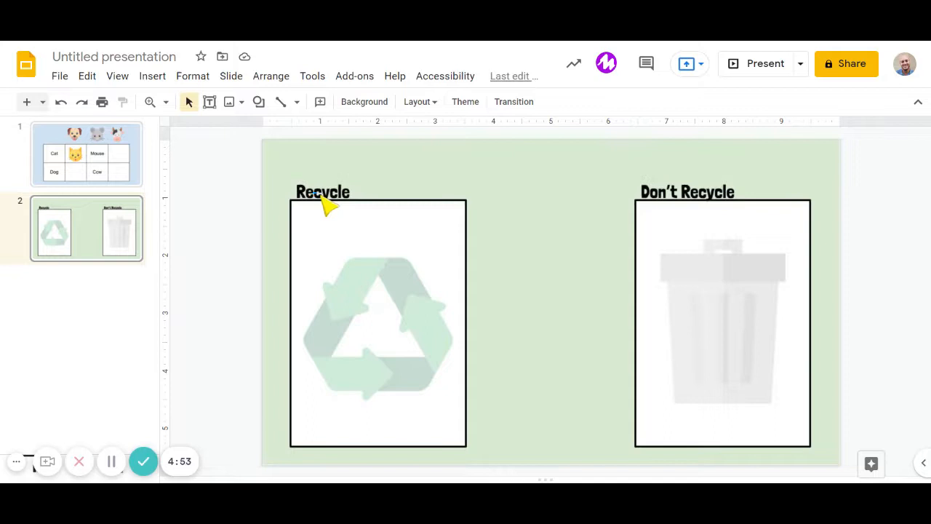
pyautogui.moveTo(704, 244)
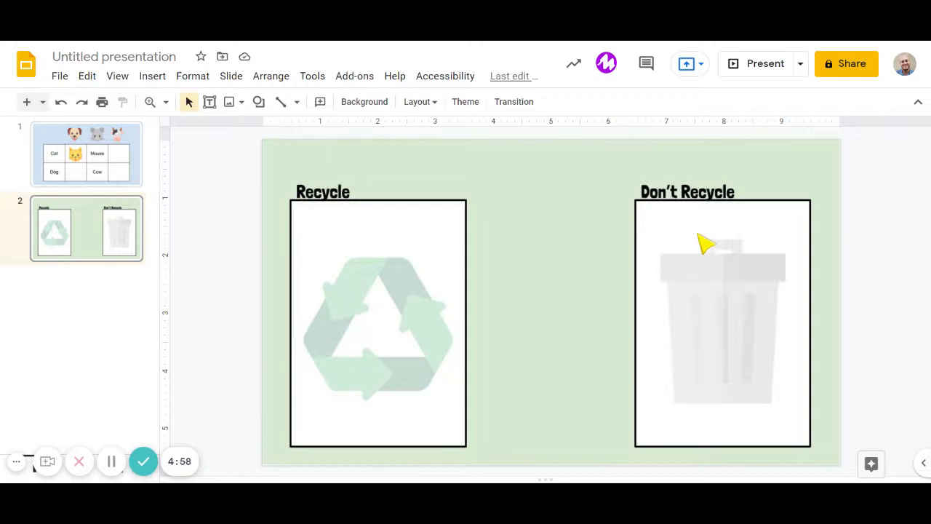
pyautogui.moveTo(571, 233)
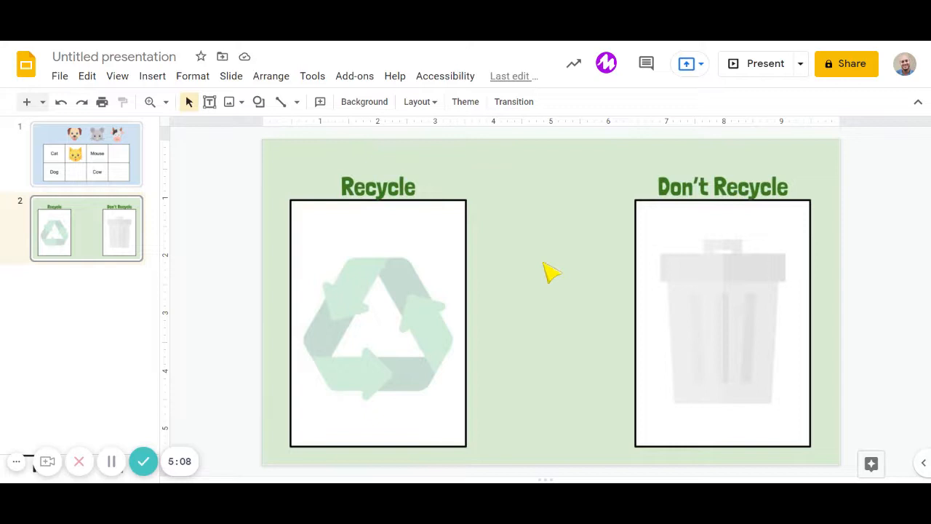
pyautogui.moveTo(677, 200)
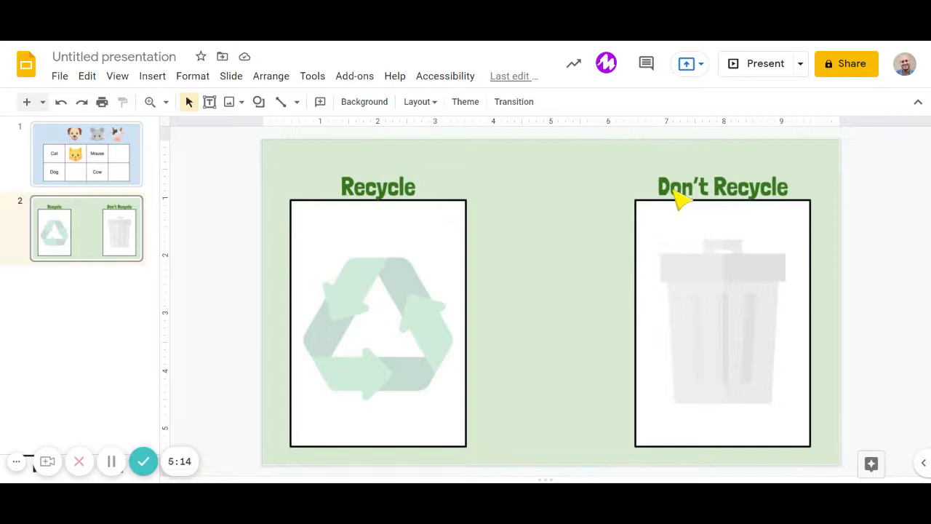
pyautogui.moveTo(486, 264)
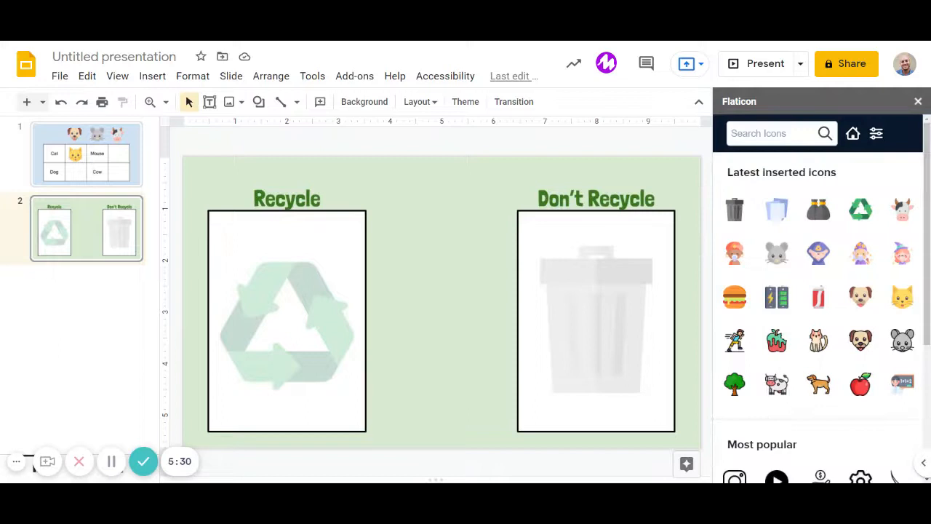
# - Insert the Paper icon from Flaticon's latest inserted icons
pyautogui.click(776, 209)
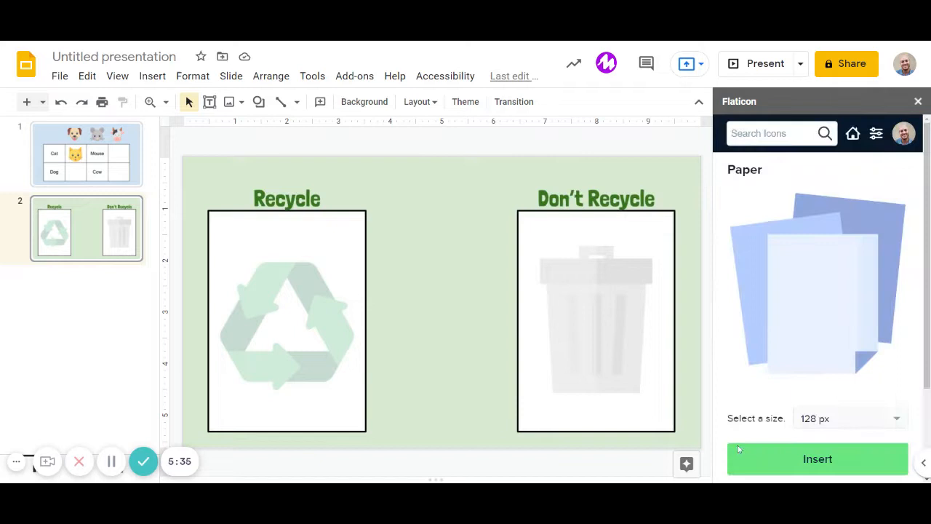
pyautogui.click(817, 459)
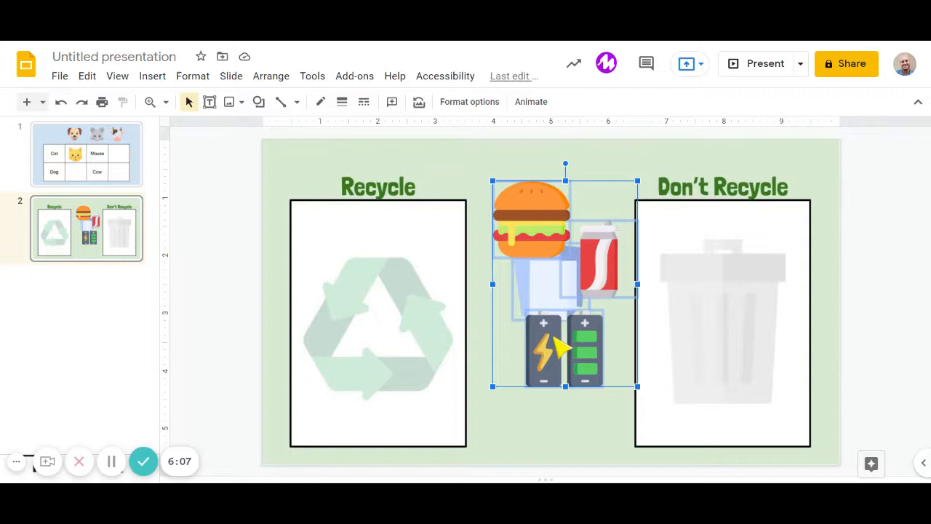
pyautogui.moveTo(523, 399)
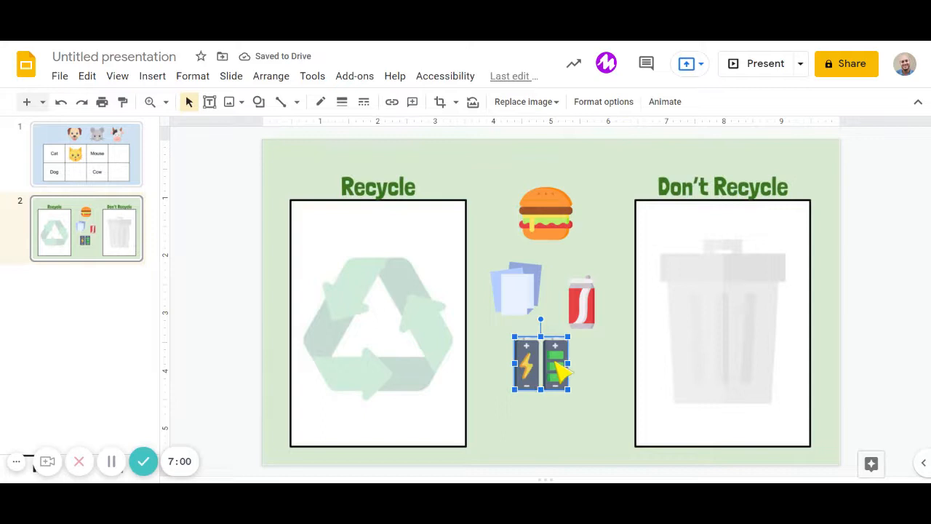
pyautogui.moveTo(440, 101)
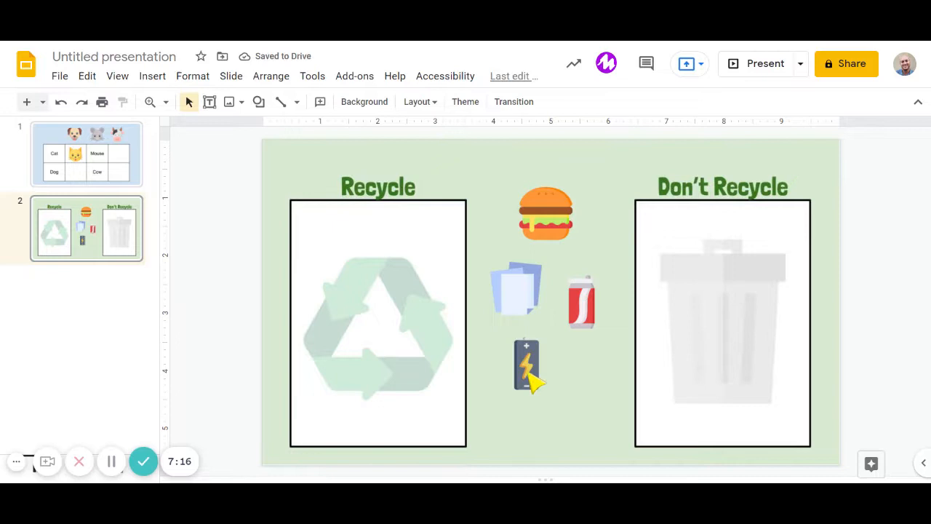
# - Select the battery icon to nudge it right beneath the paper and can
pyautogui.click(526, 364)
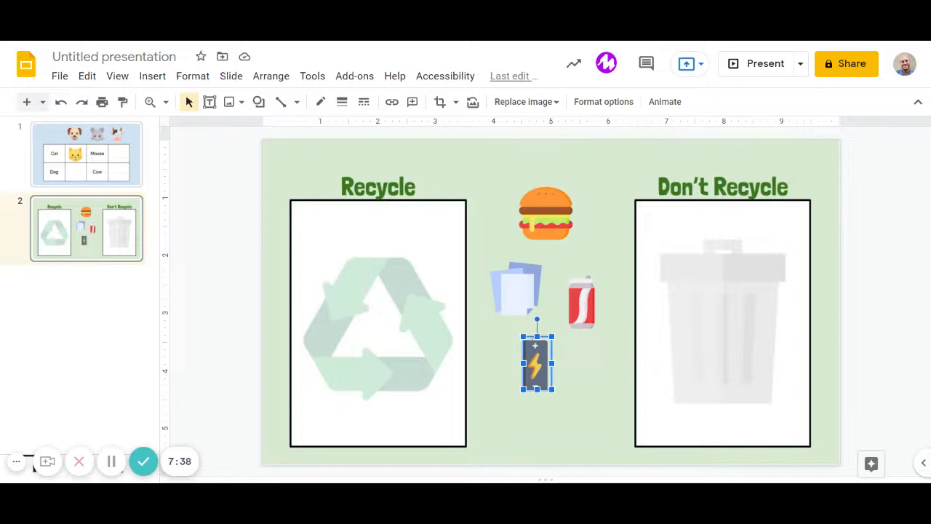
pyautogui.moveTo(400, 360)
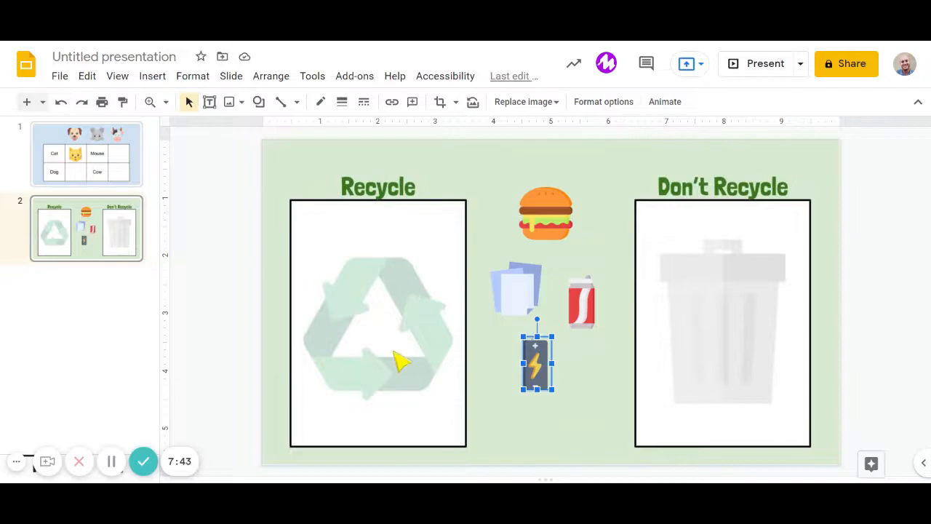